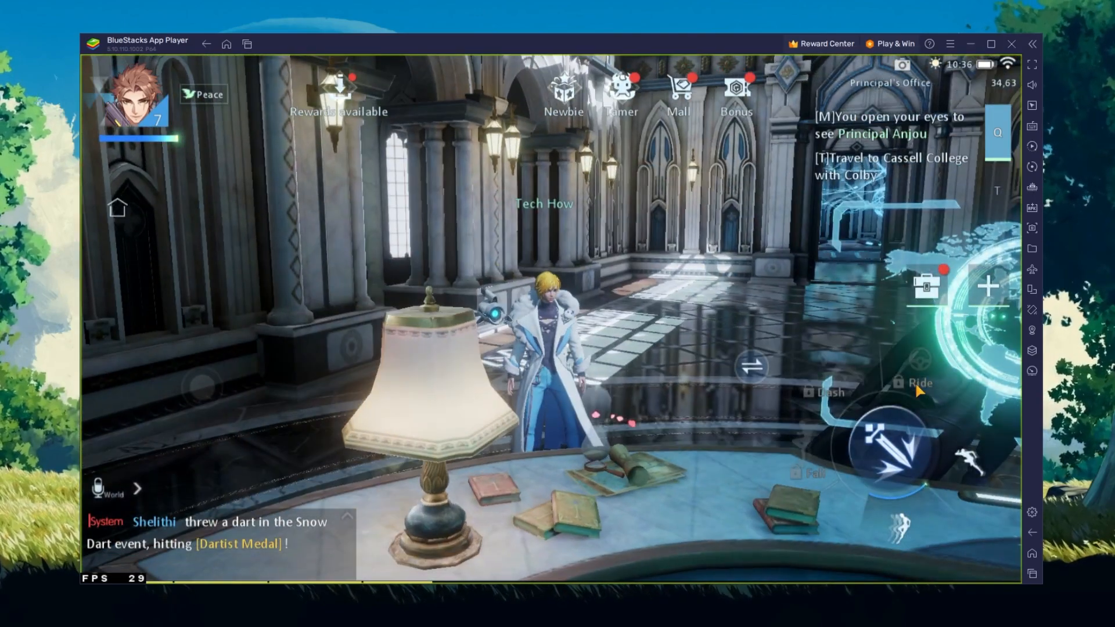
Leave the running Dragon Raja game and return to the BlueStacks home screen
left_click(1030, 552)
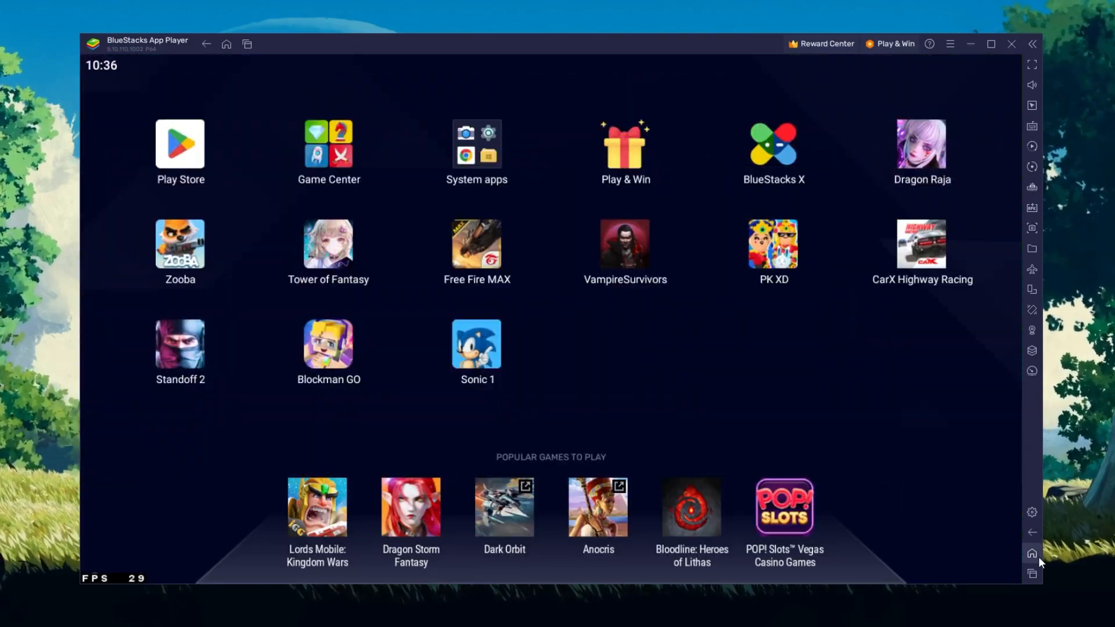
mouse_move(627, 355)
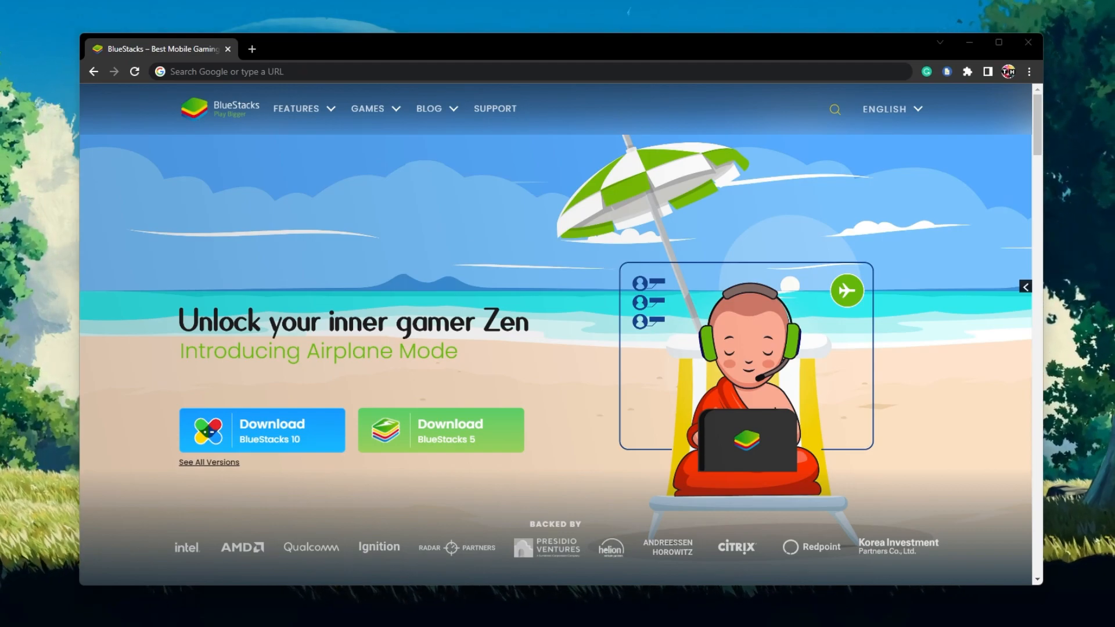
mouse_move(669, 435)
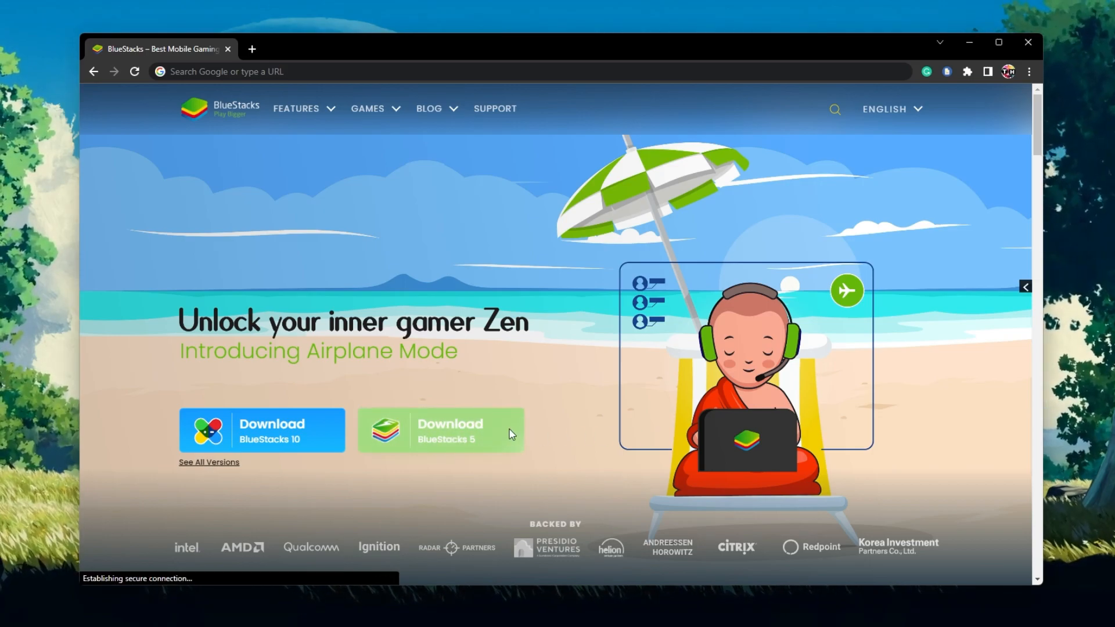
Download the BlueStacks 5 installer from bluestacks.com and run the downloaded file
left_click(439, 430)
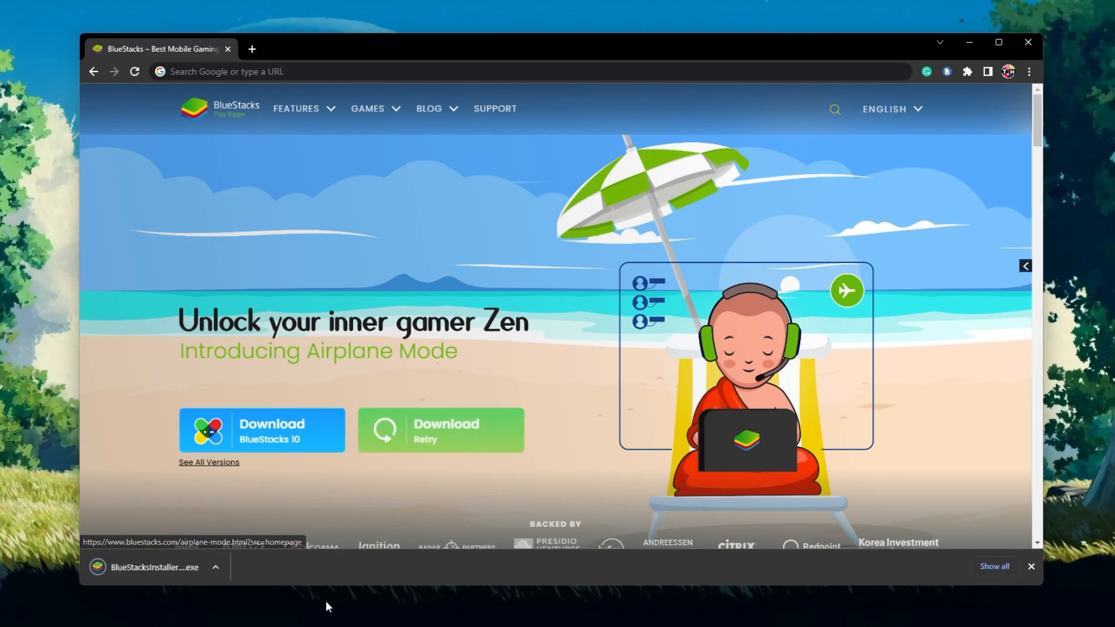
mouse_move(127, 576)
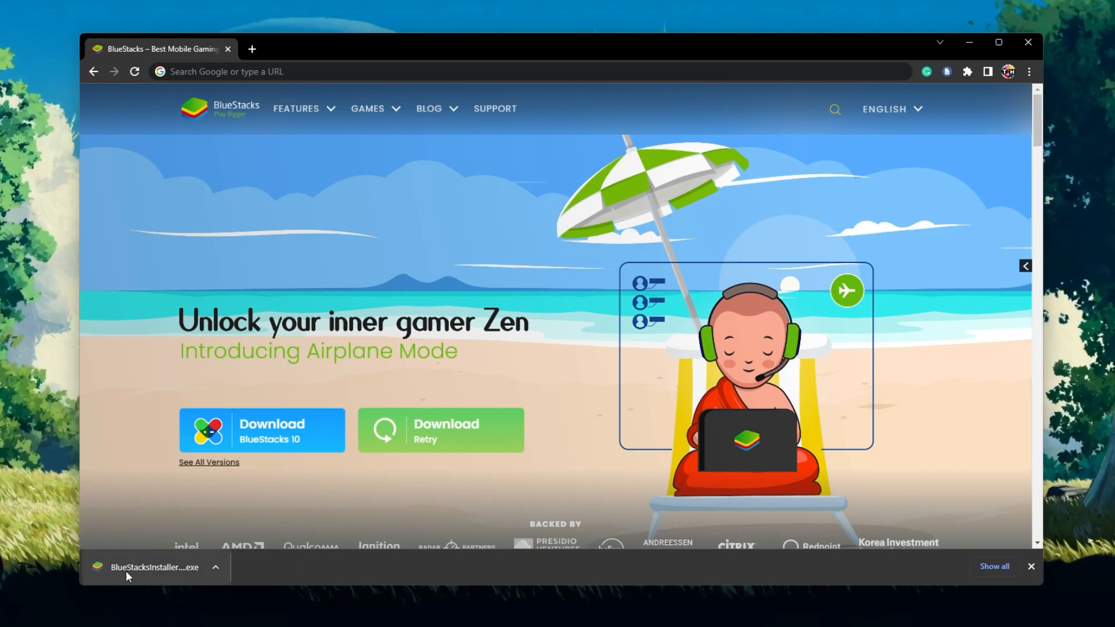
left_click(154, 567)
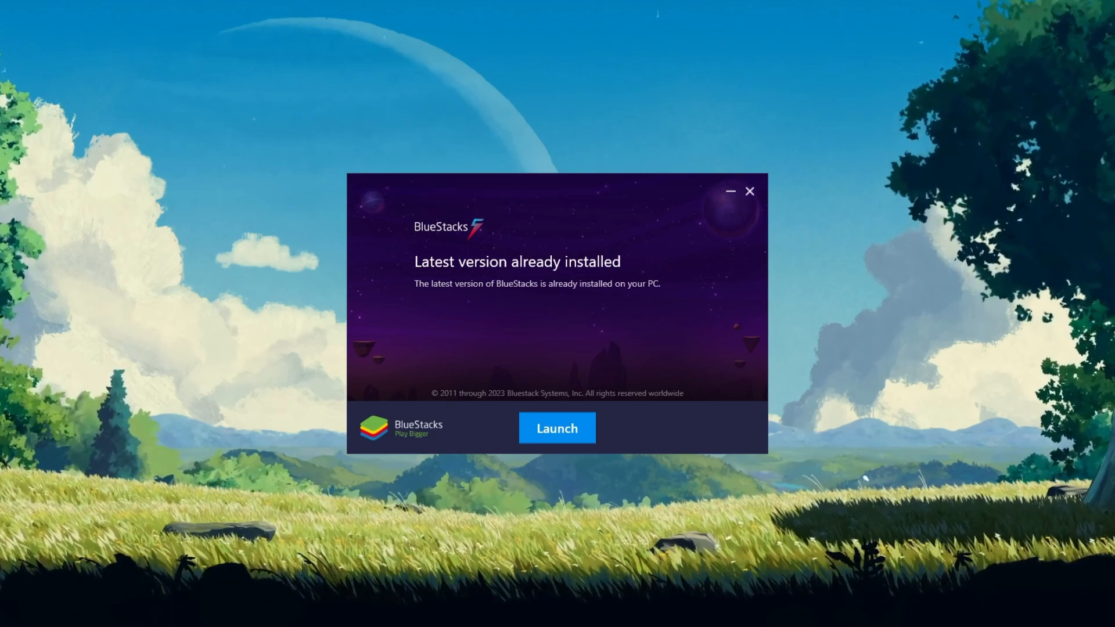
mouse_move(812, 201)
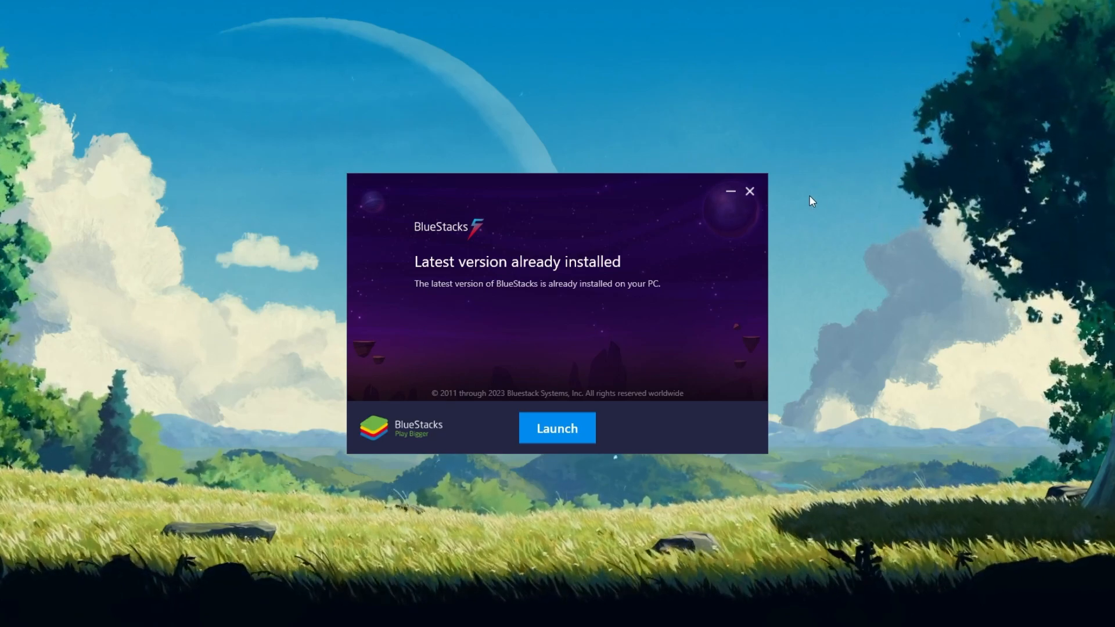
Launch the already-installed BlueStacks from the 'Latest version already installed' notice
left_click(557, 428)
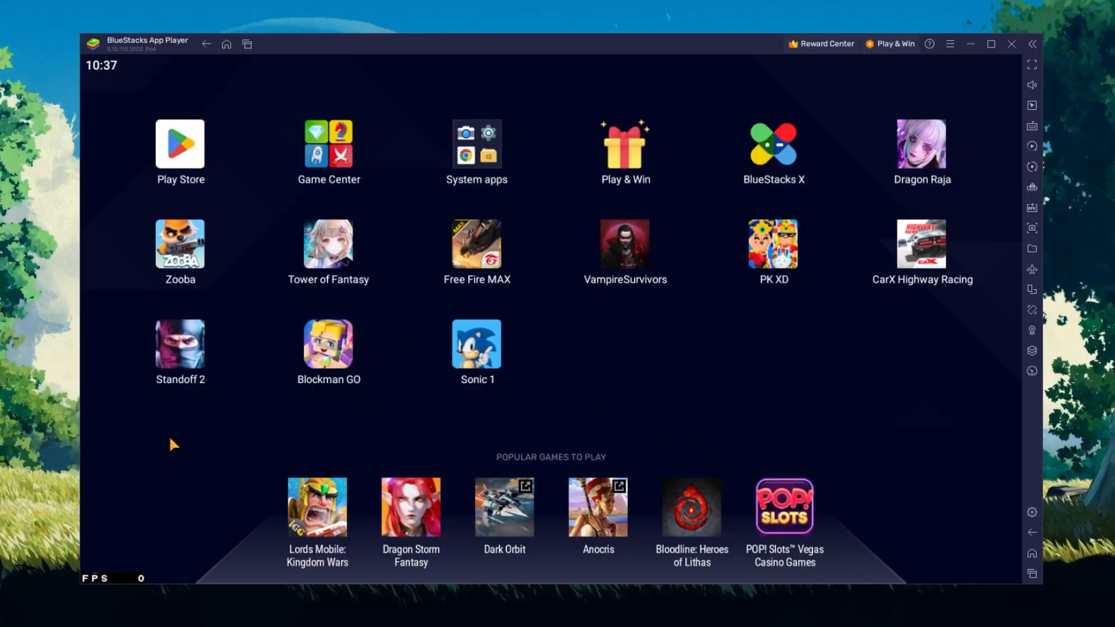
mouse_move(192, 186)
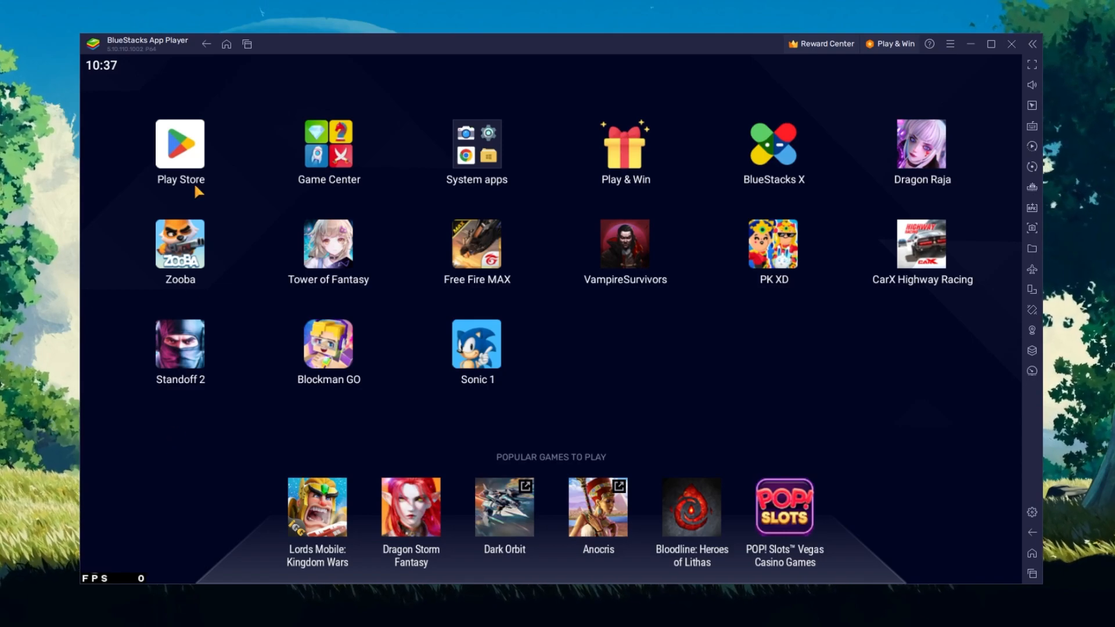
Search the Play Store for 'dragon raja' and look through the installed Dragon Raja listing
left_click(180, 143)
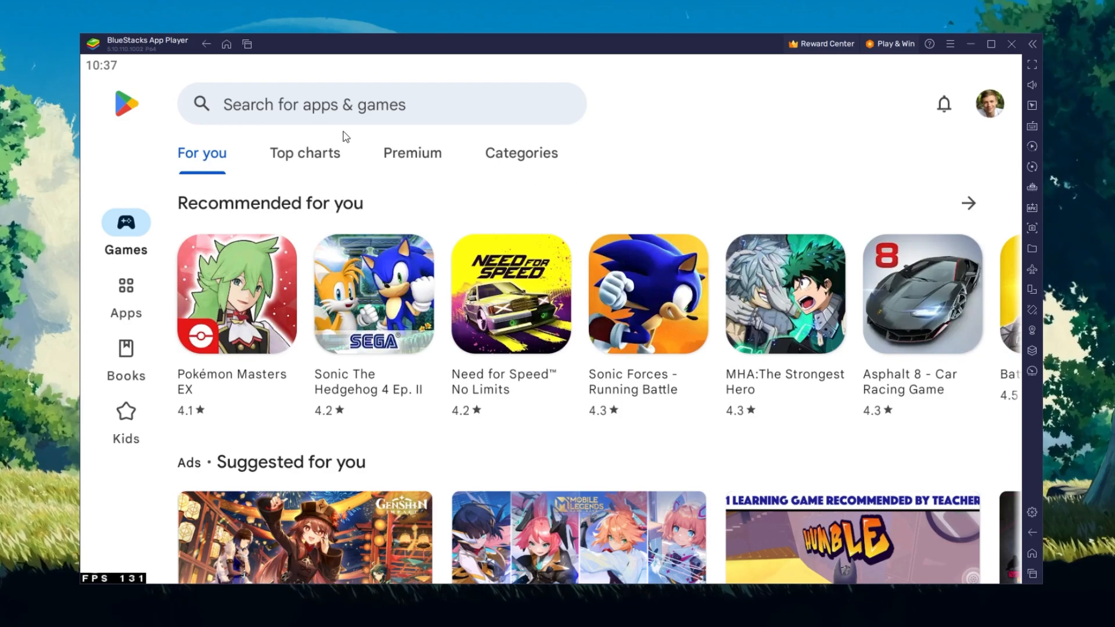
type("dragon raja")
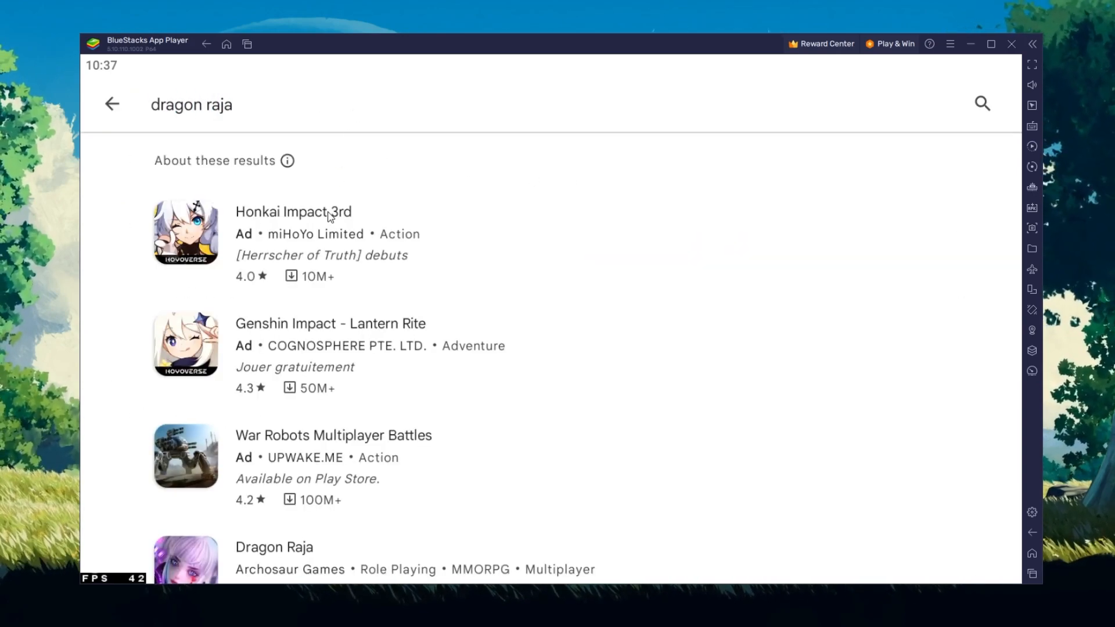
left_click(274, 547)
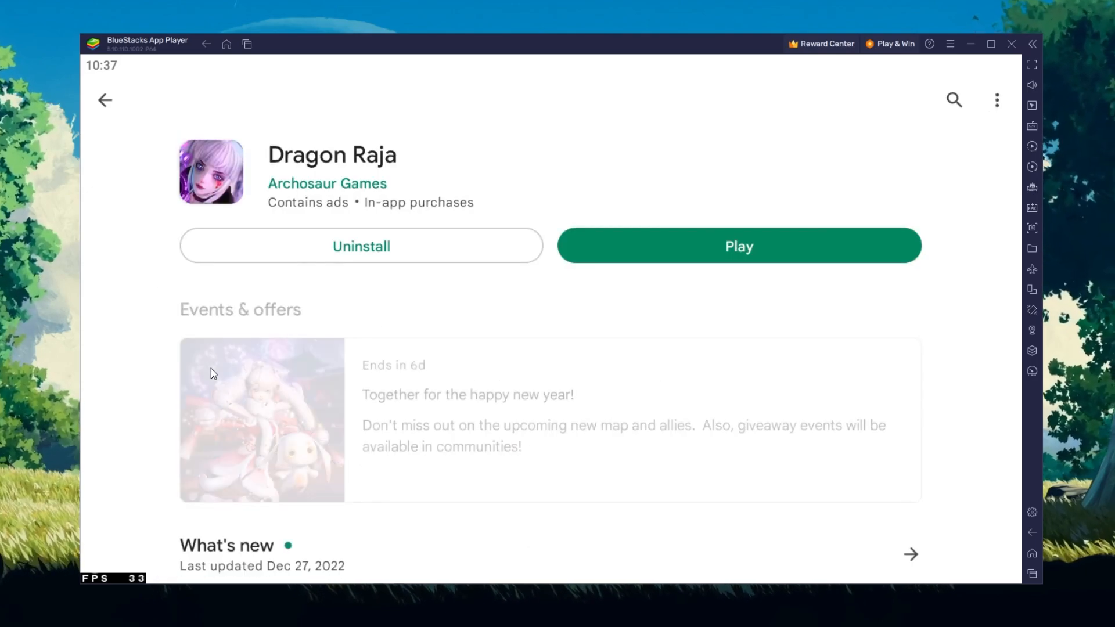
scroll("down", 3)
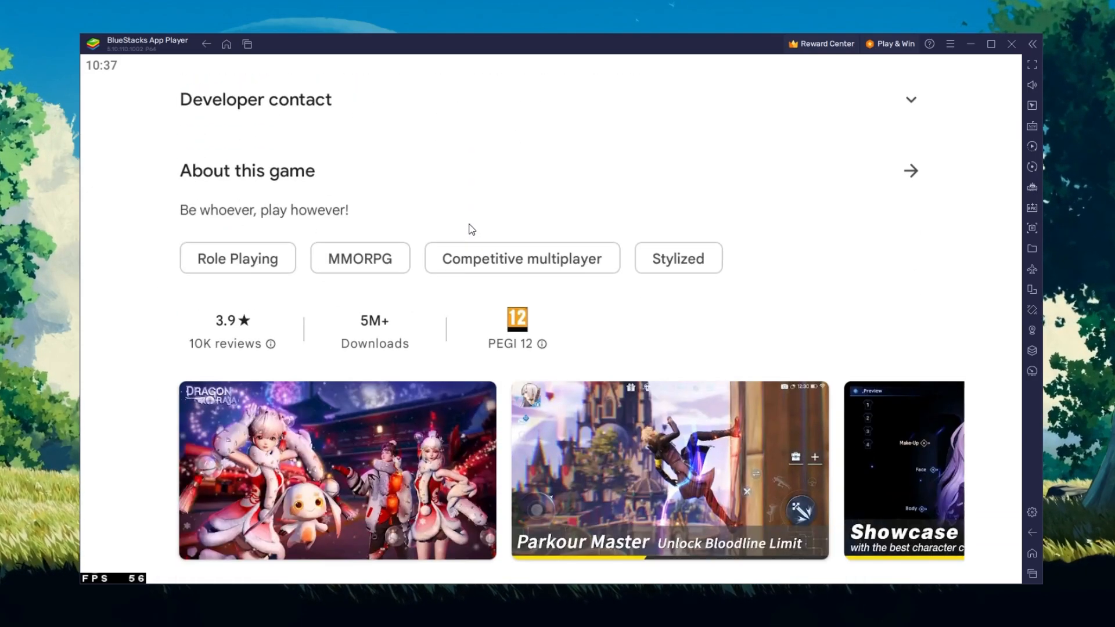
scroll("down", 3)
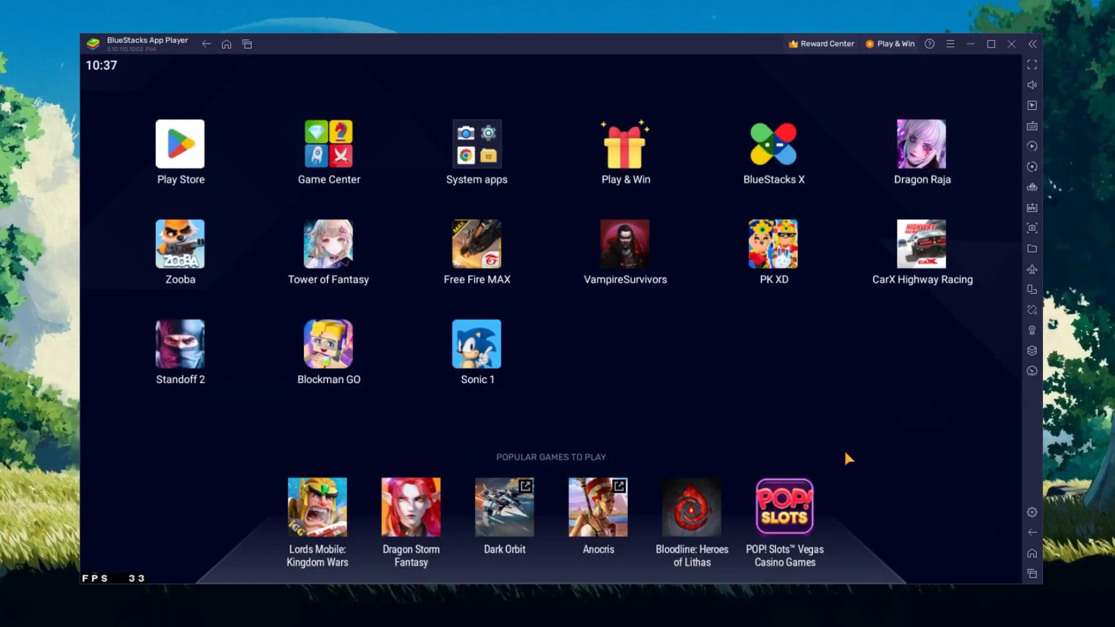
mouse_move(961, 489)
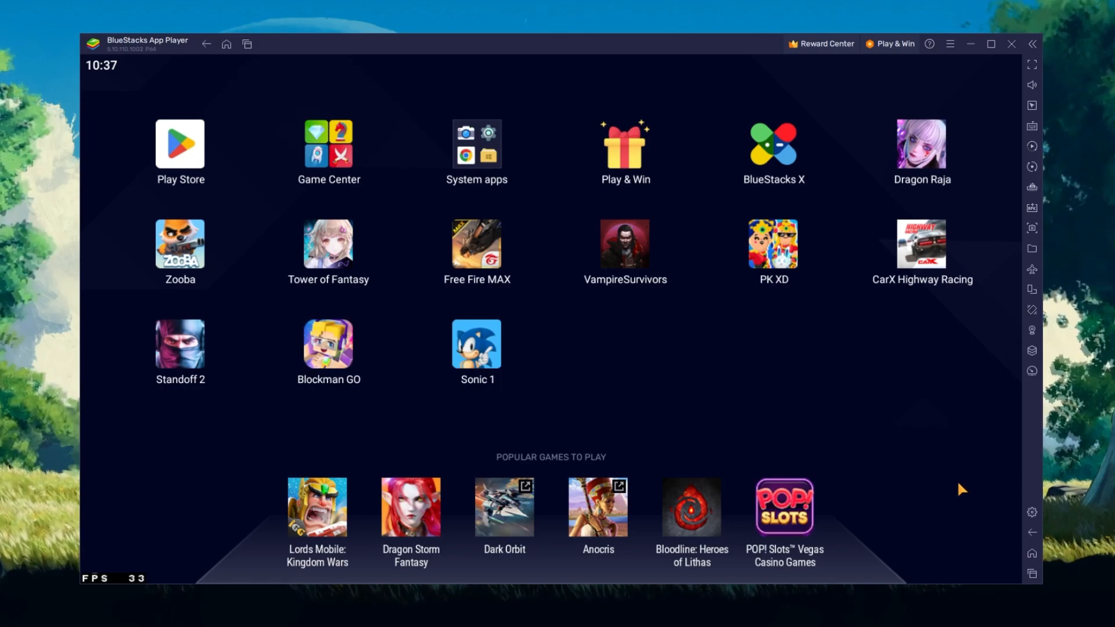
mouse_move(1031, 512)
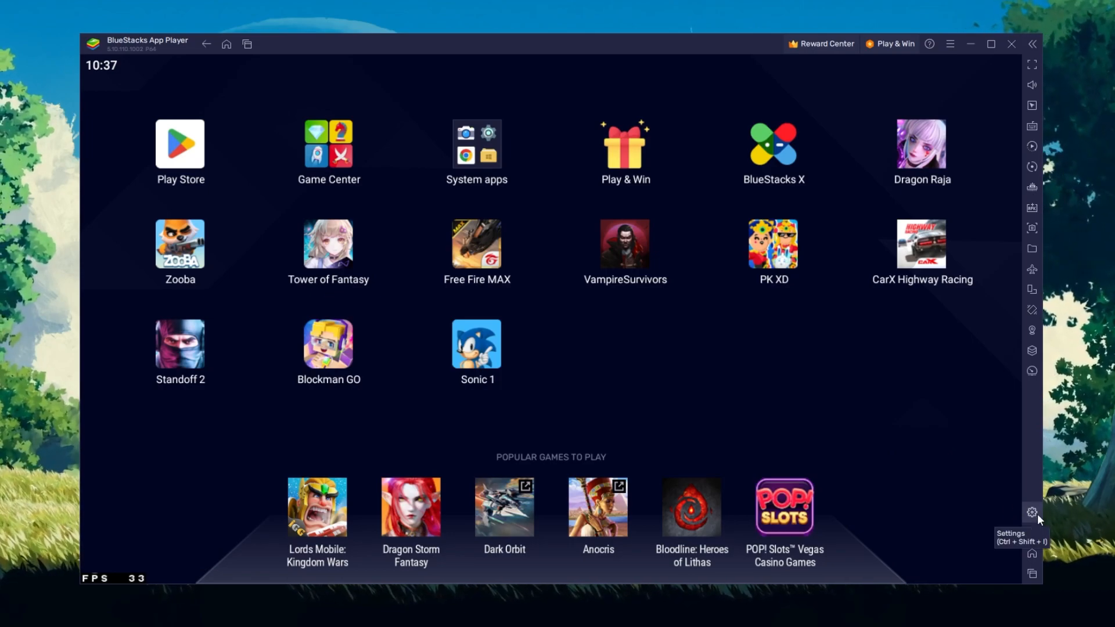
Bring up the BlueStacks settings on the Performance page
left_click(1031, 512)
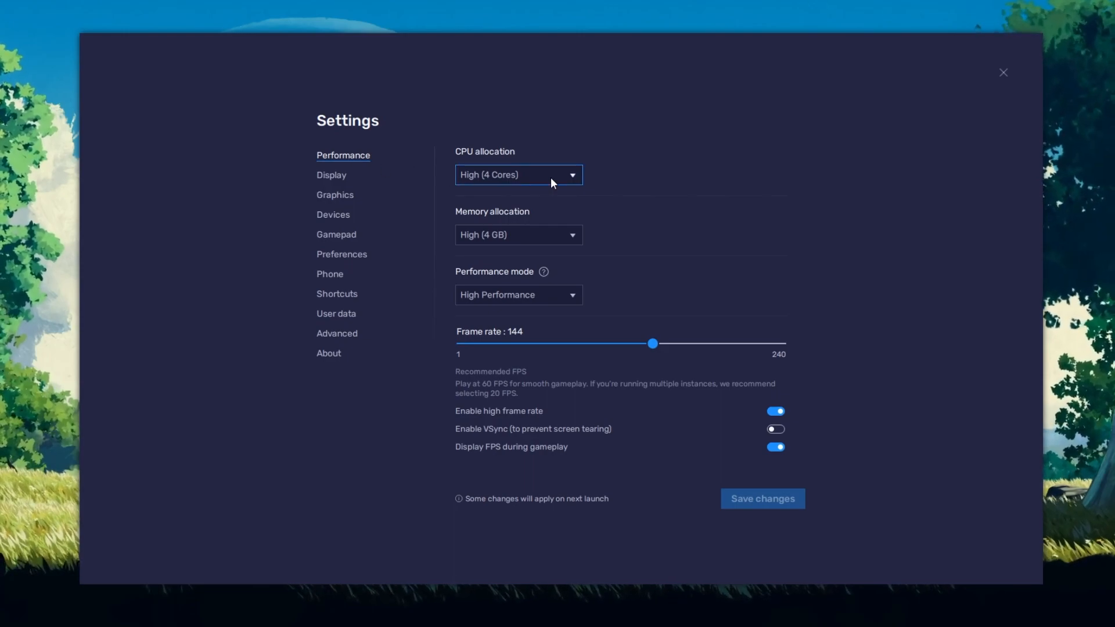
Set CPU allocation to High (4 Cores) and memory allocation to High
left_click(517, 174)
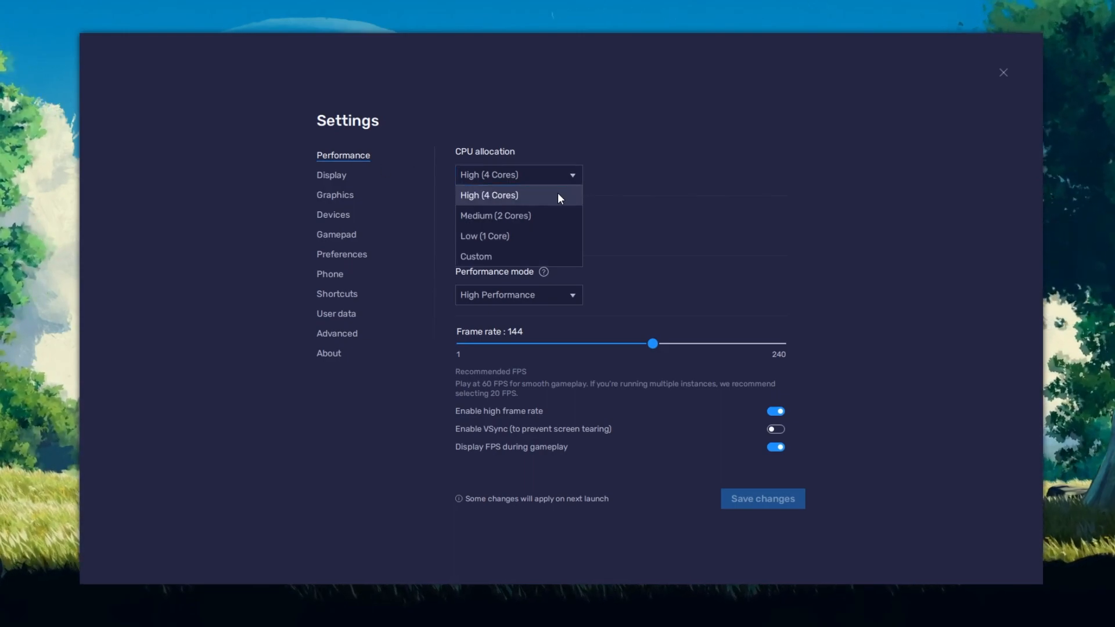
left_click(489, 195)
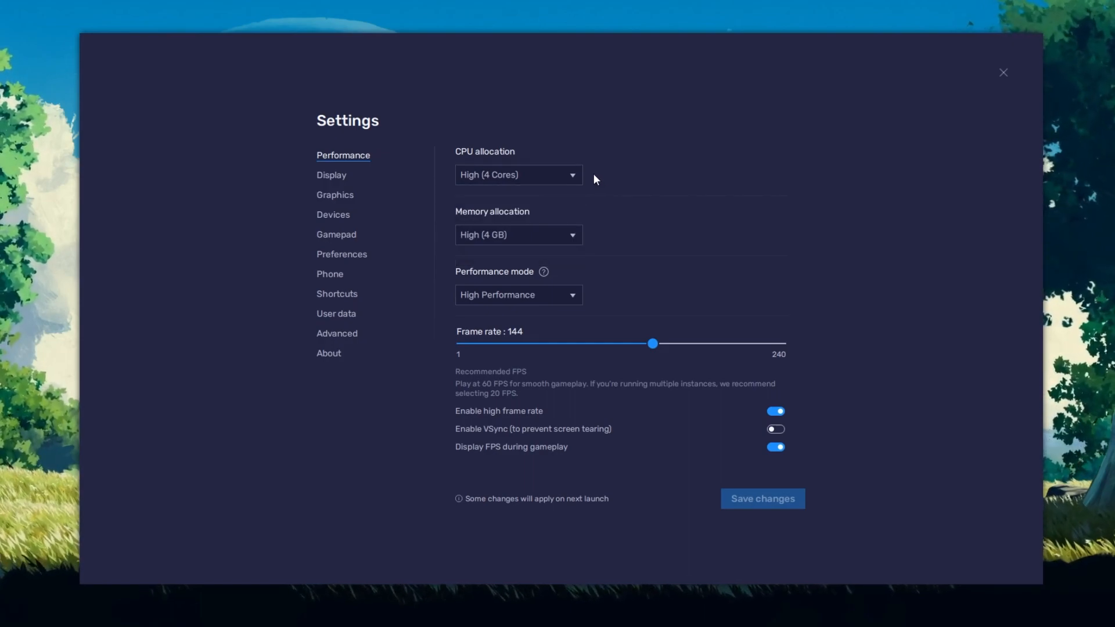
left_click(518, 235)
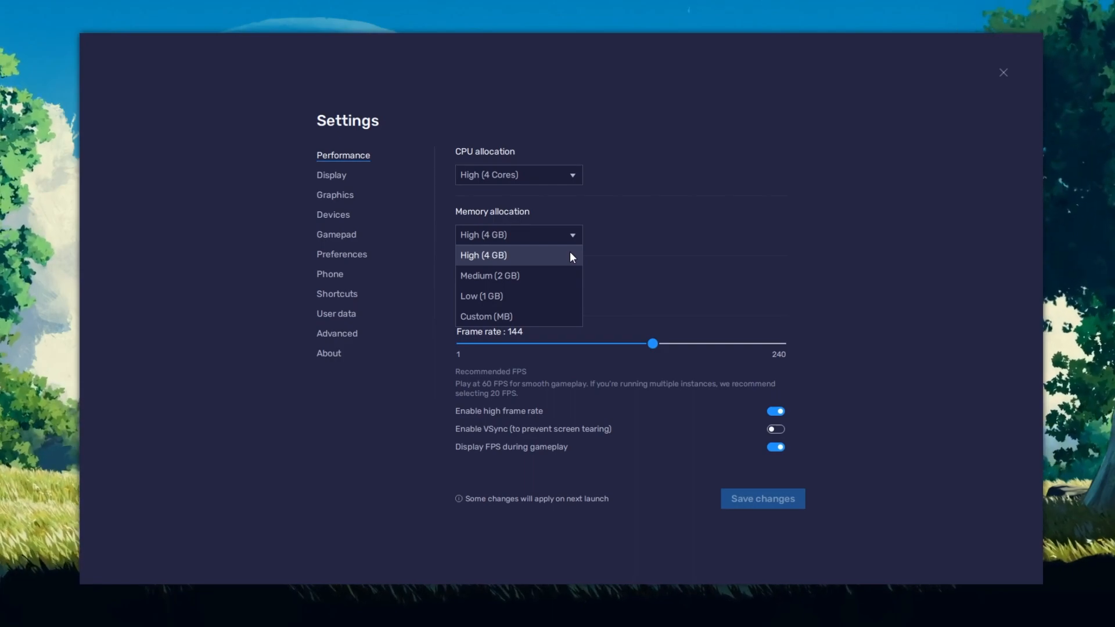
mouse_move(575, 265)
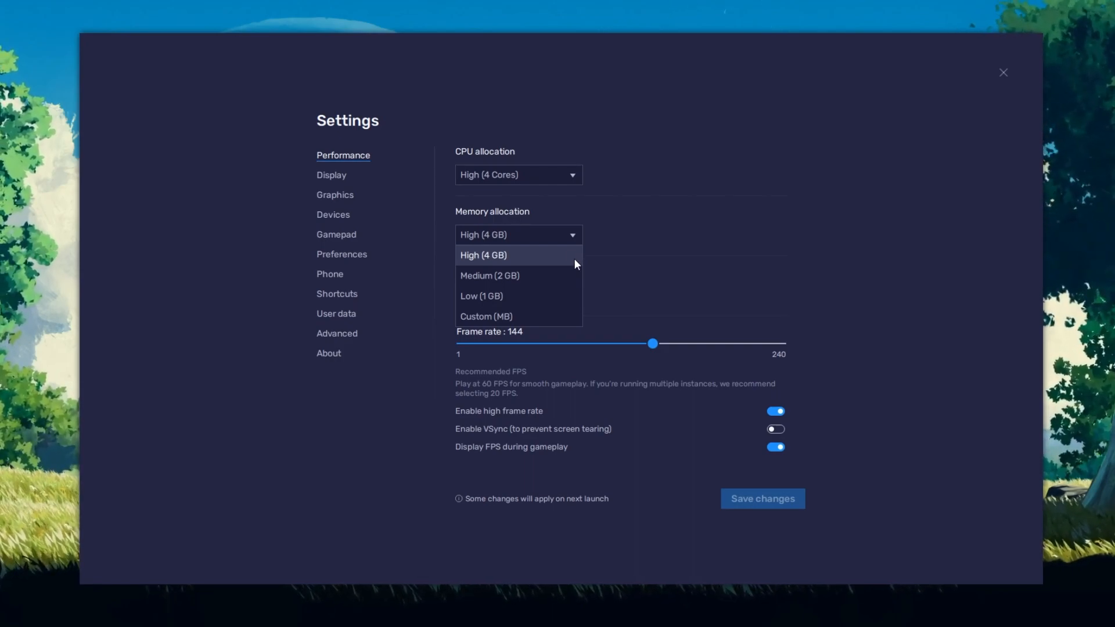
left_click(481, 296)
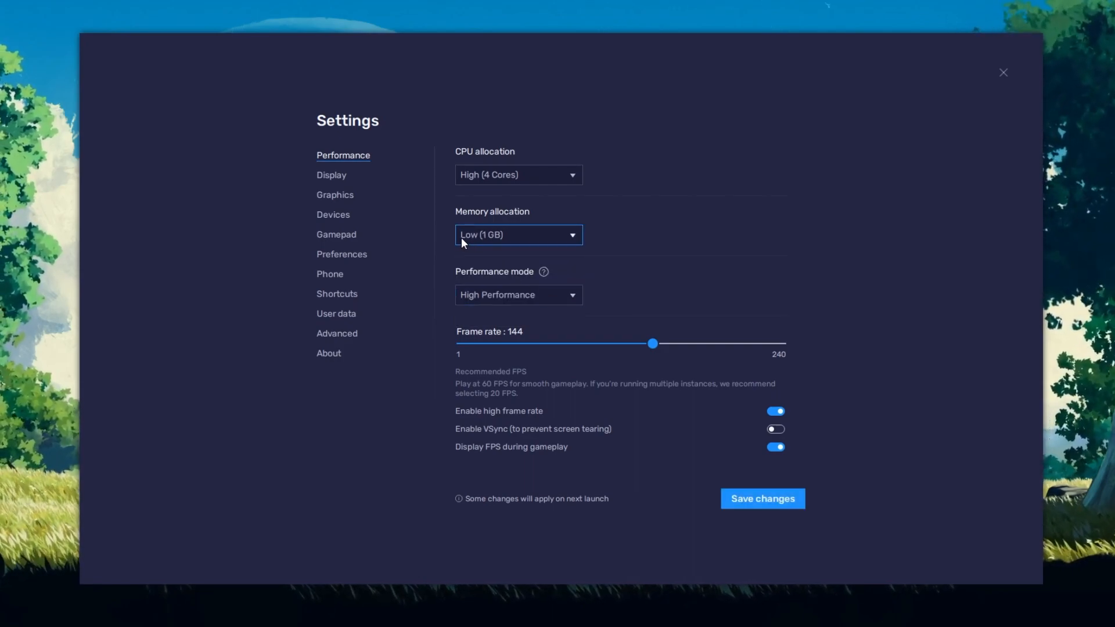
Choose Balanced as the performance mode, keeping the 144 frame rate
left_click(518, 235)
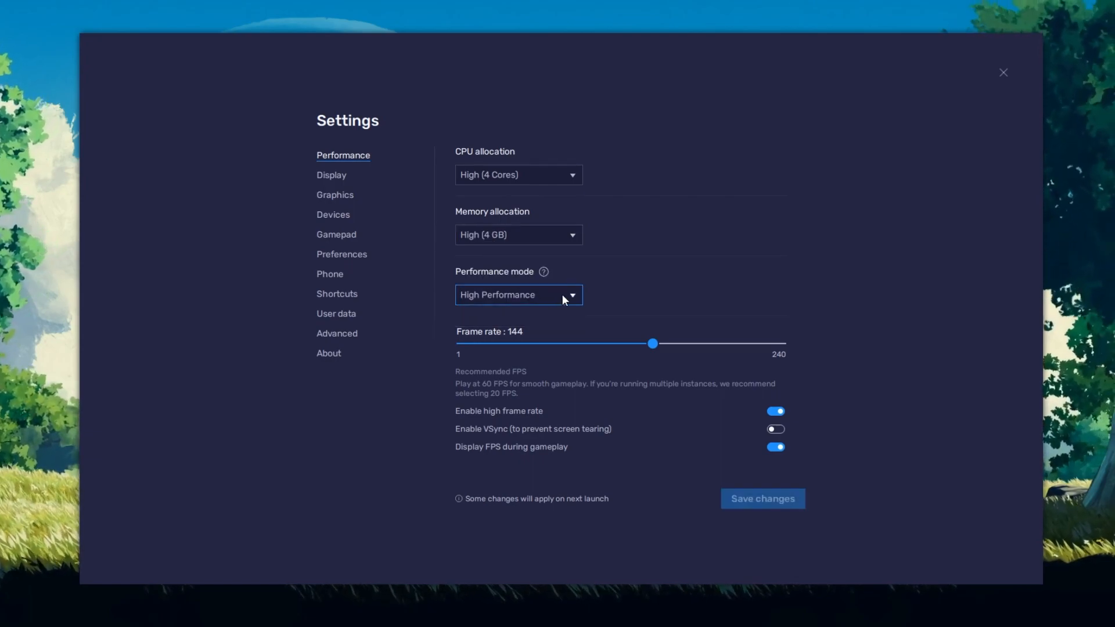
left_click(518, 294)
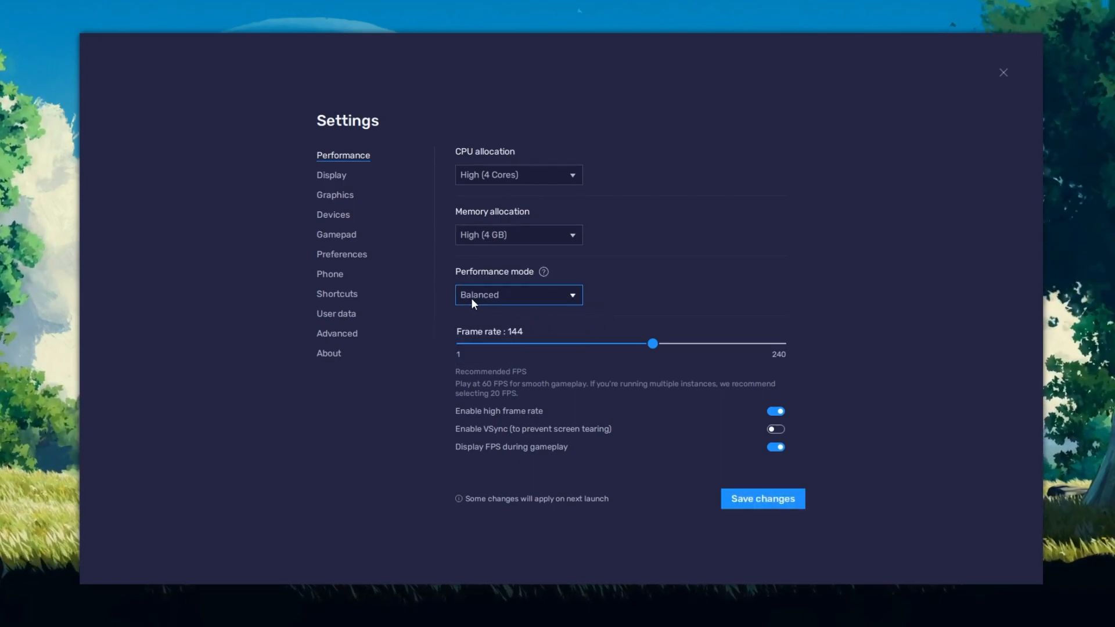
left_click(518, 293)
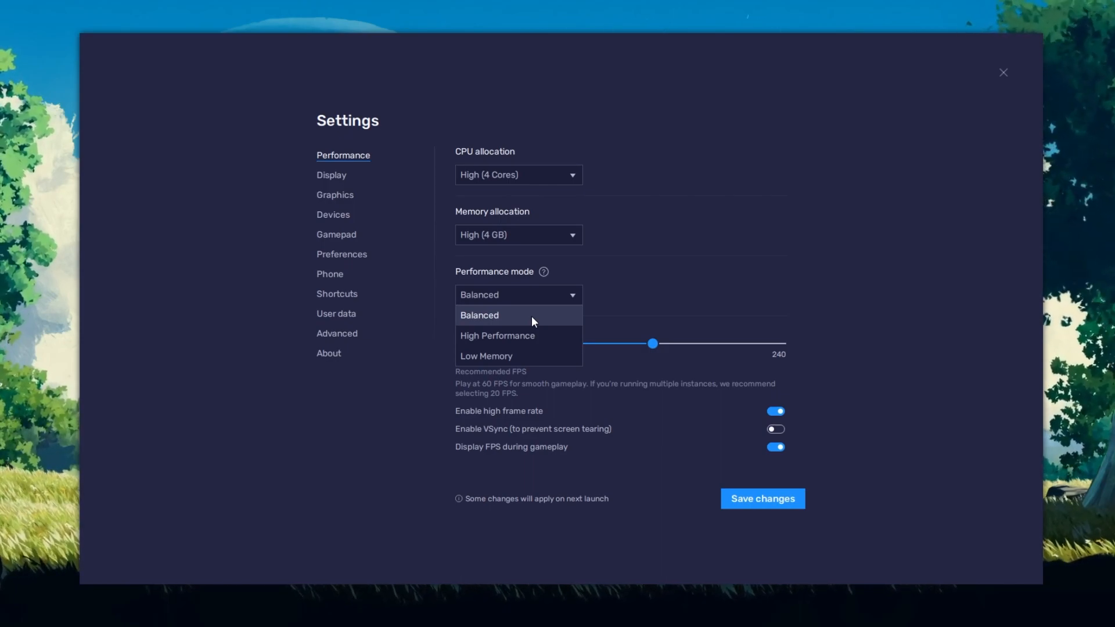
left_click(478, 315)
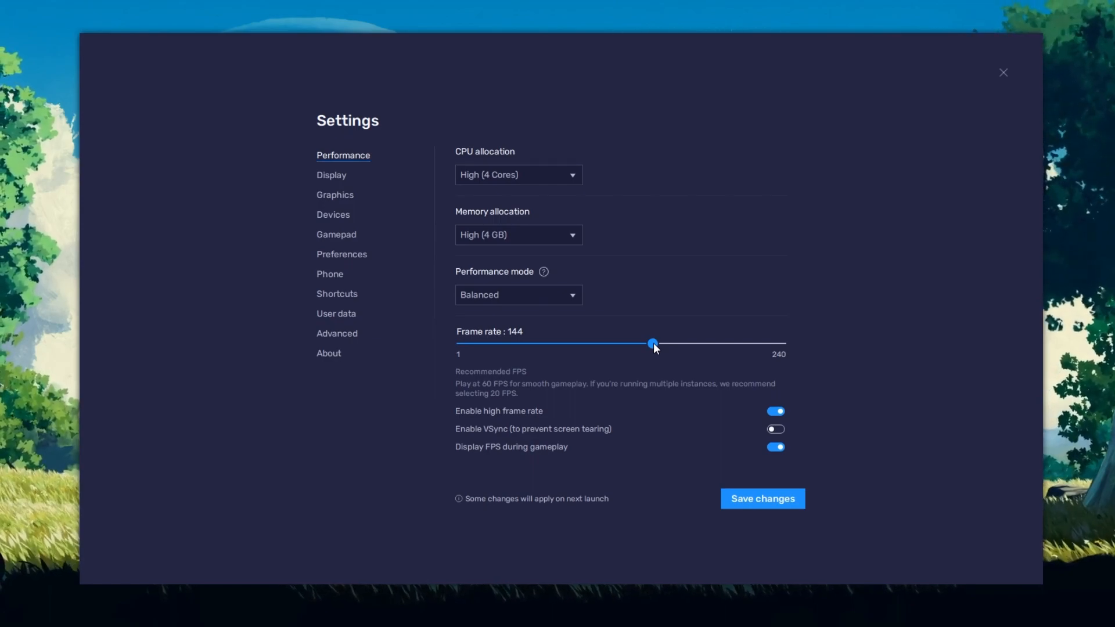
mouse_move(292, 407)
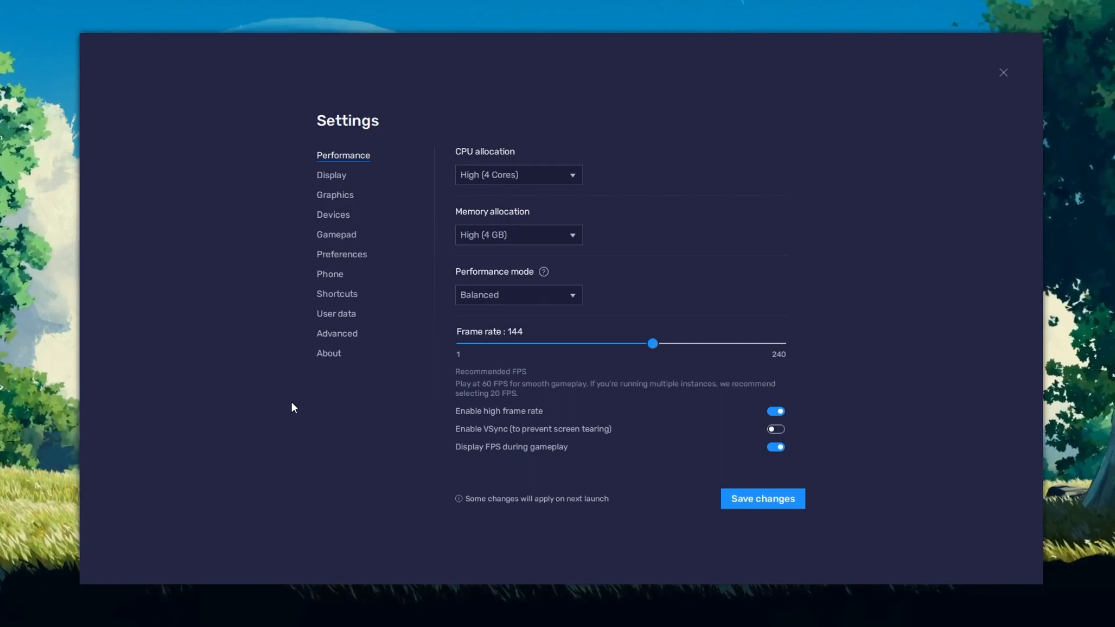
right_click(291, 407)
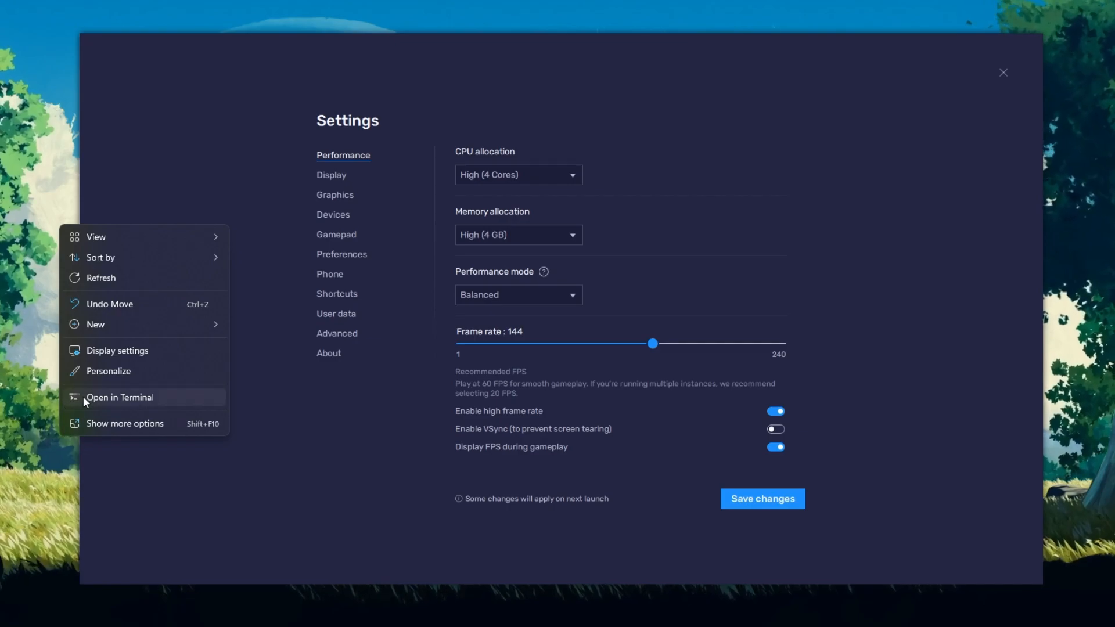
left_click(117, 349)
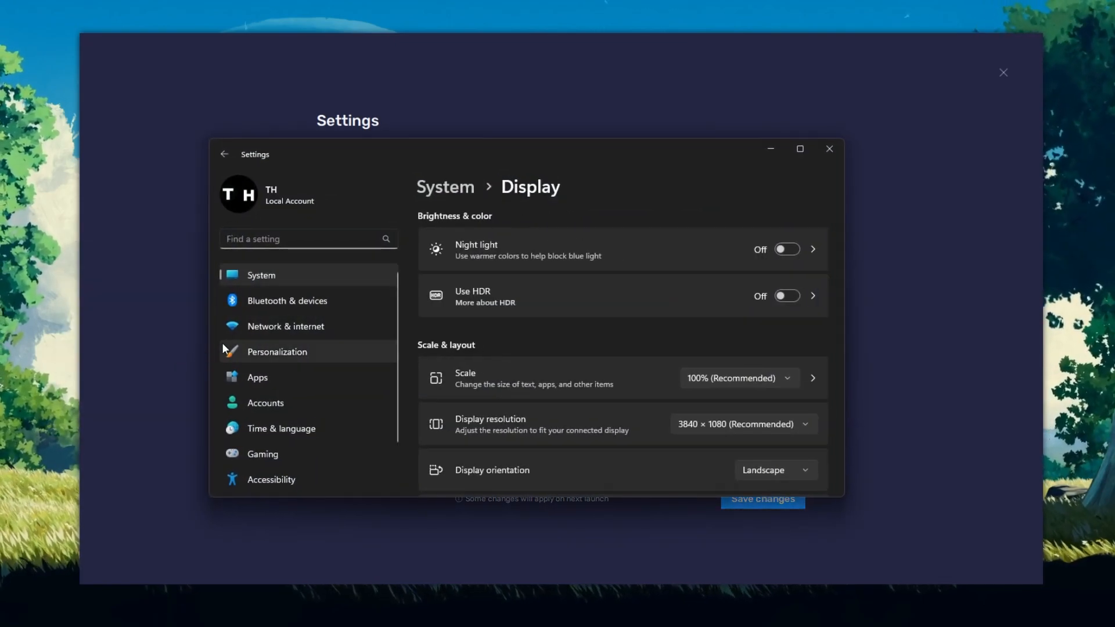
scroll("down", 3)
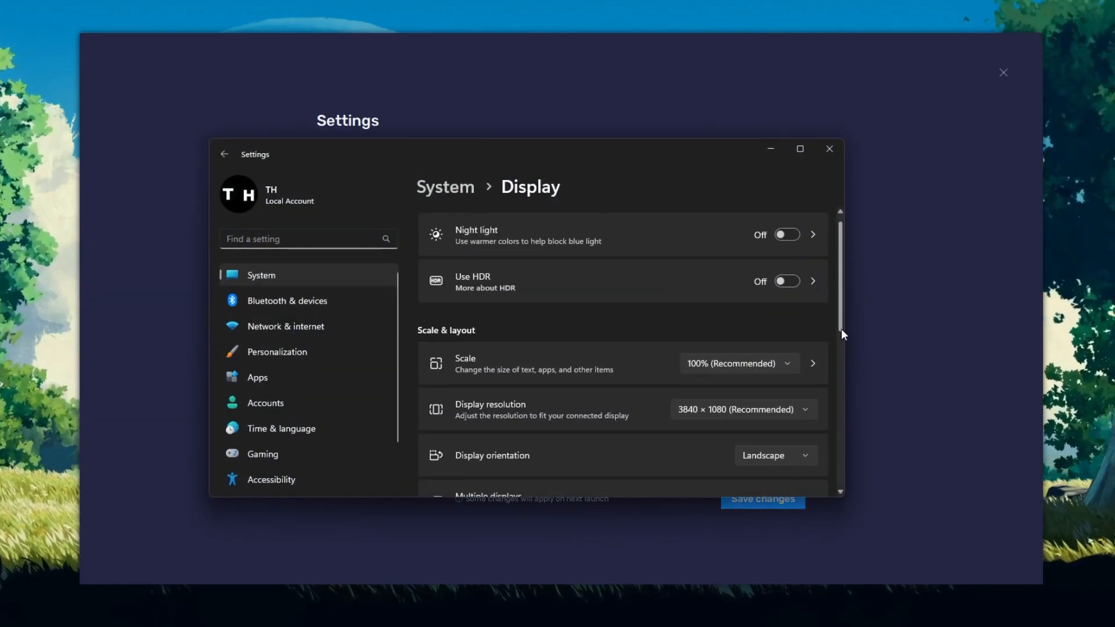
scroll("down", 3)
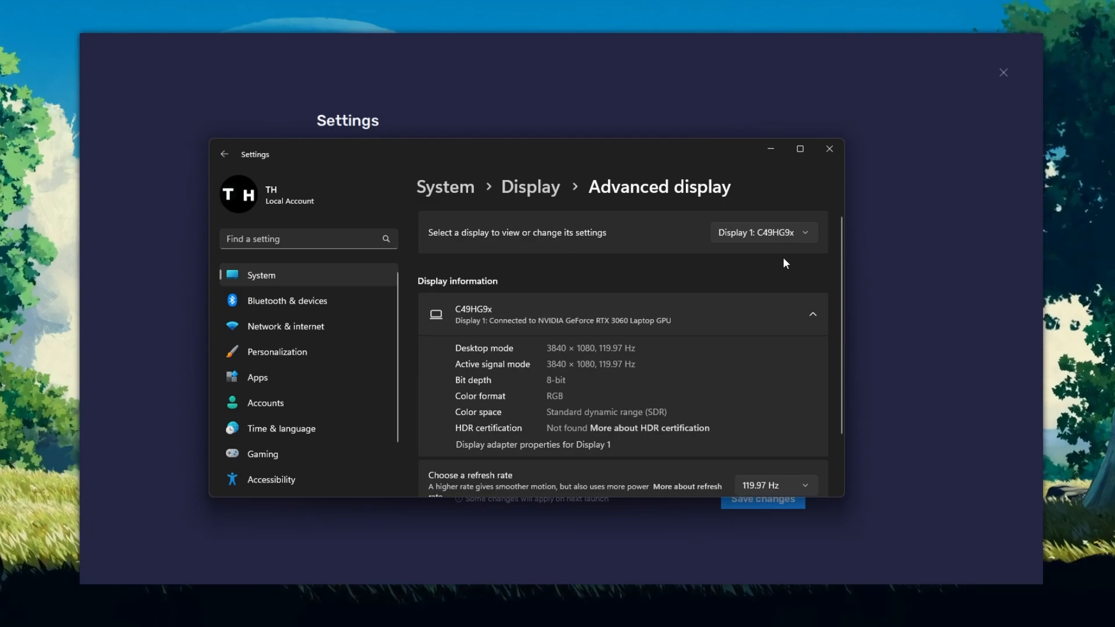
scroll("down", 3)
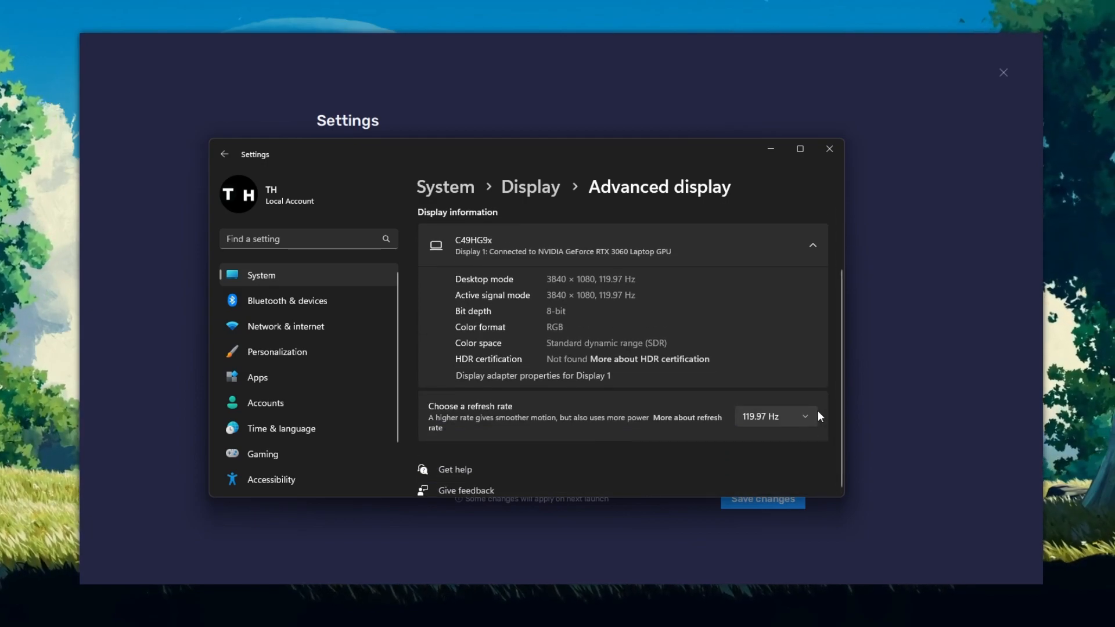
mouse_move(777, 425)
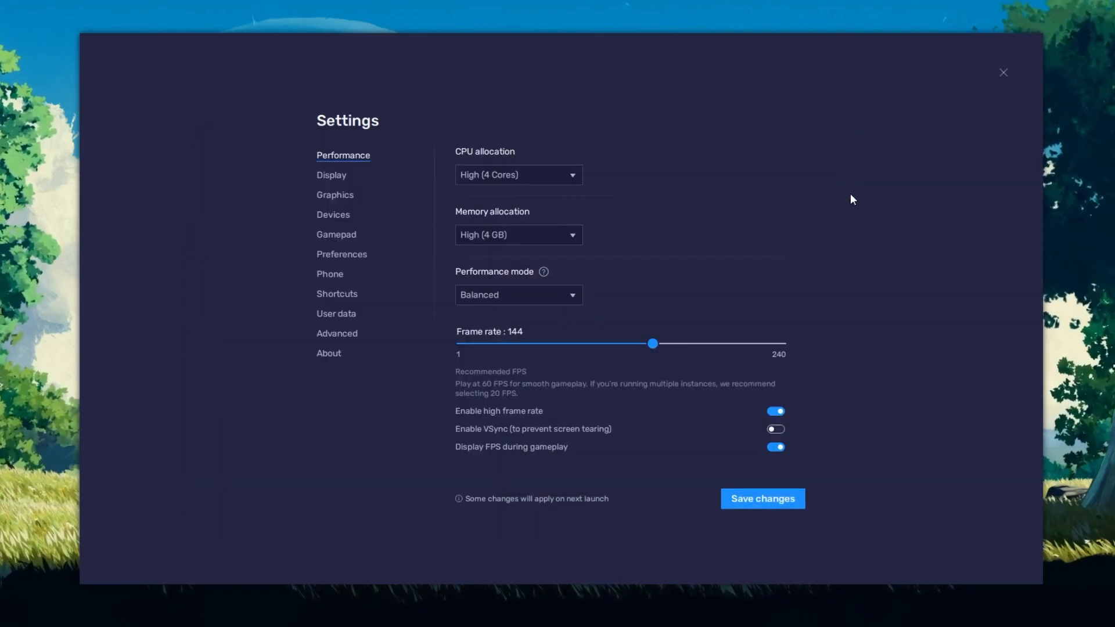
Switch from Performance to the Display settings, raising the discard-changes prompt
left_click(774, 446)
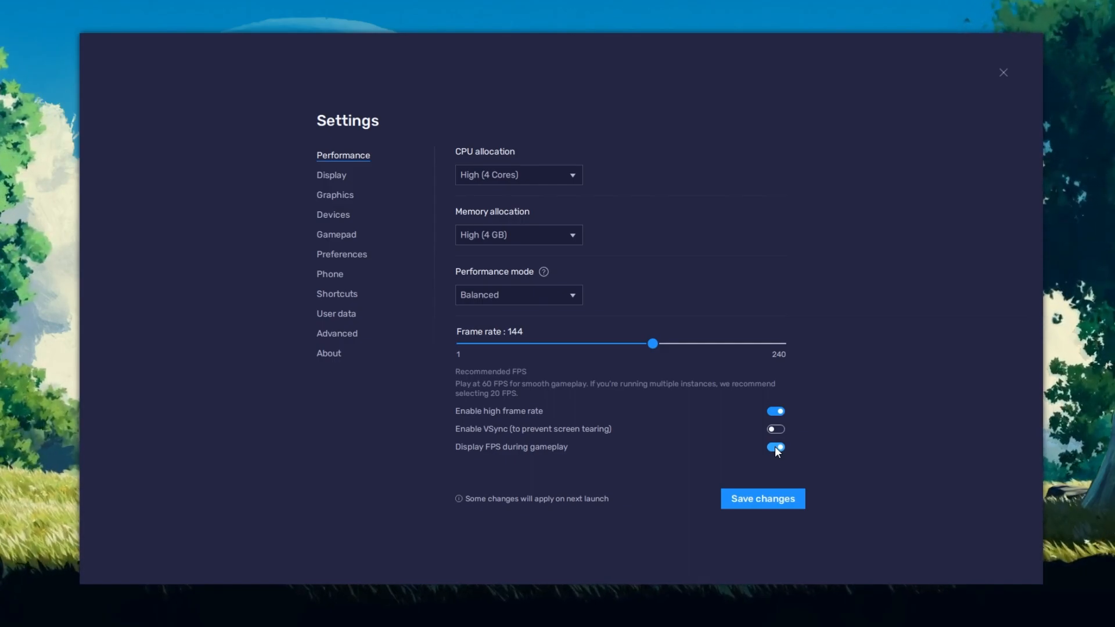
left_click(331, 175)
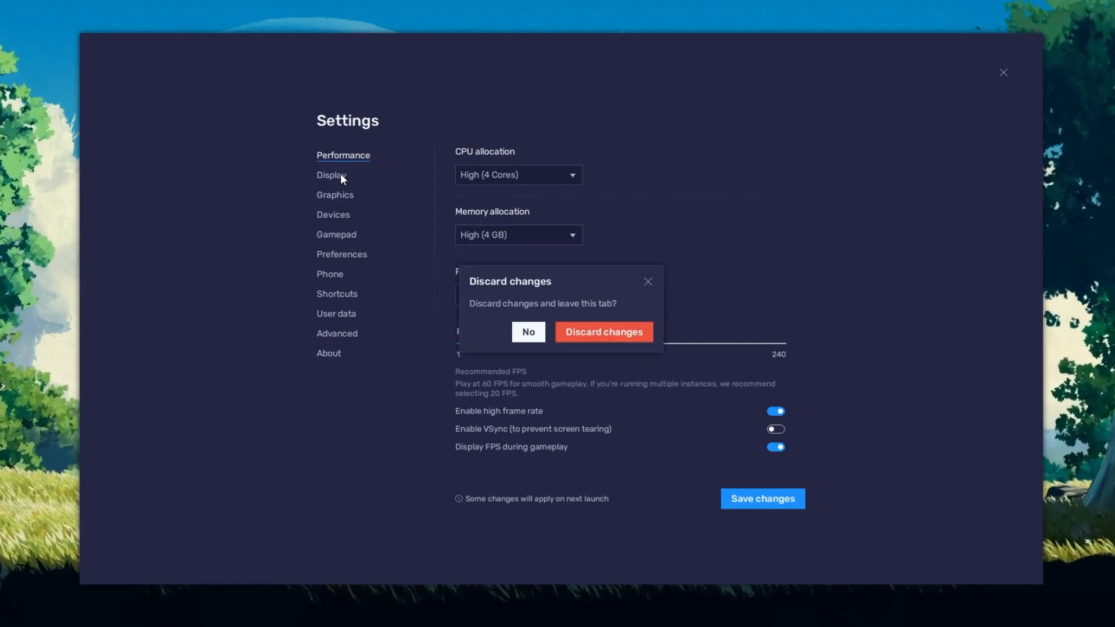
Discard the unsaved changes, set the display resolution to 1600 x 900 and save it
left_click(602, 332)
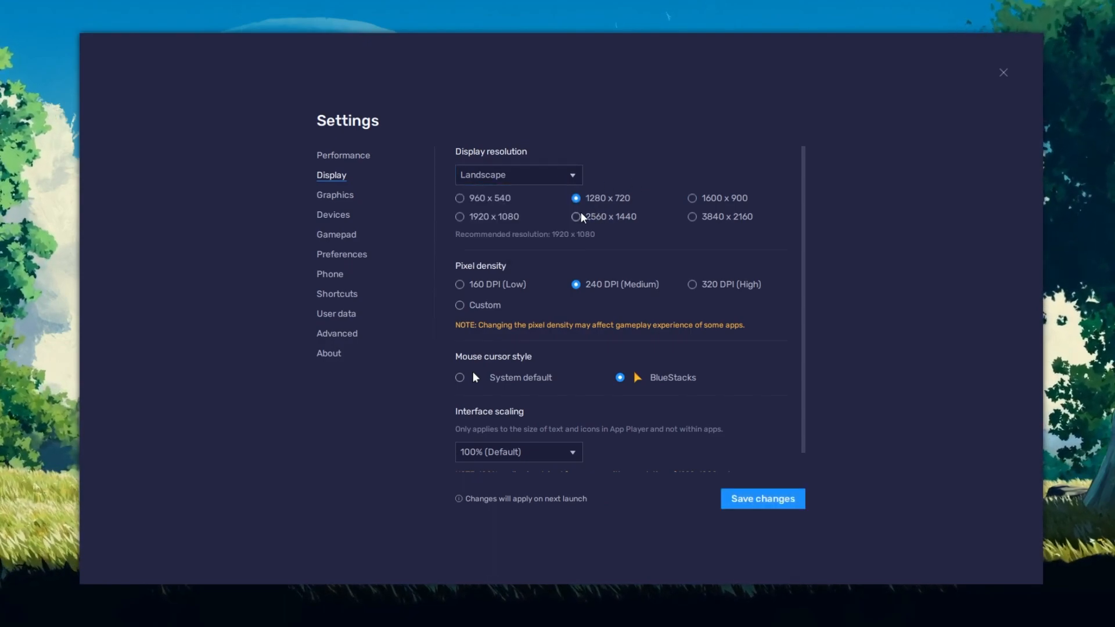
left_click(692, 198)
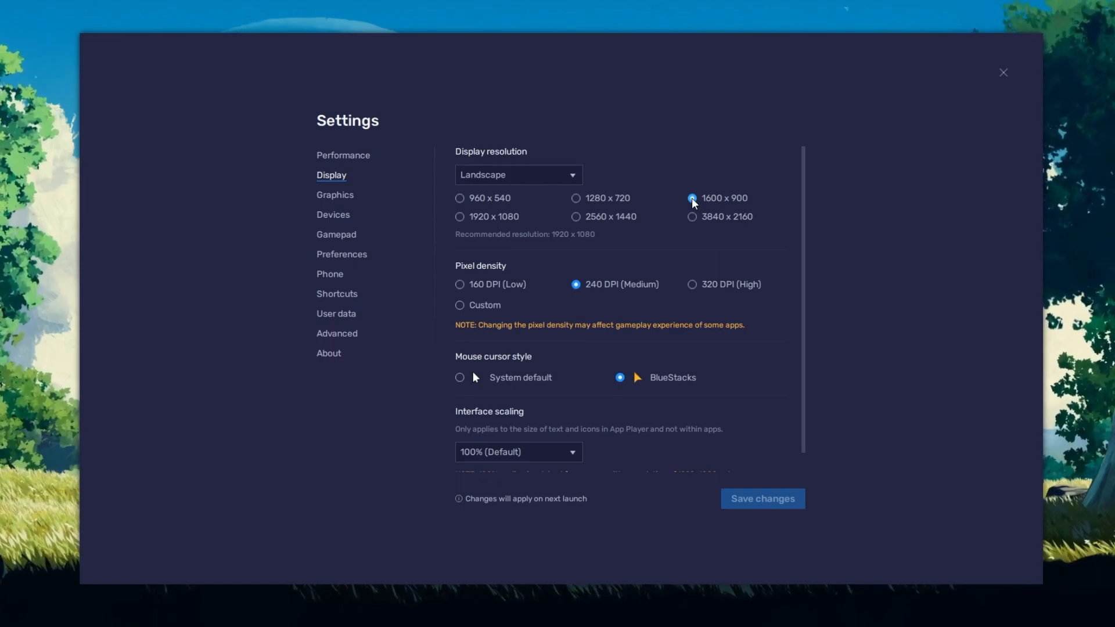
left_click(1003, 72)
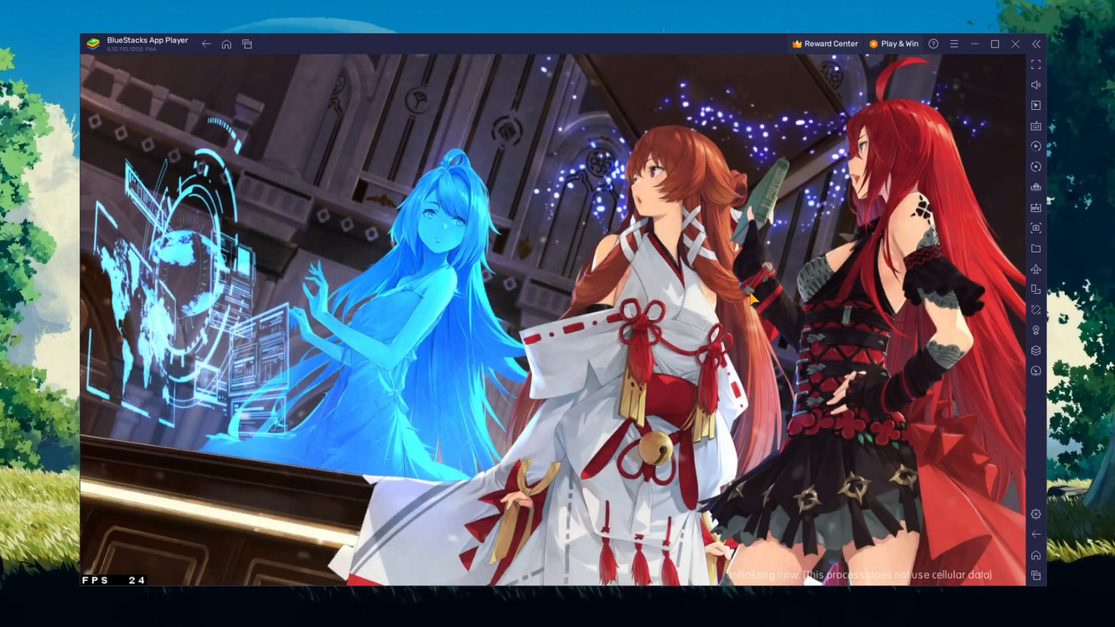
mouse_move(1034, 127)
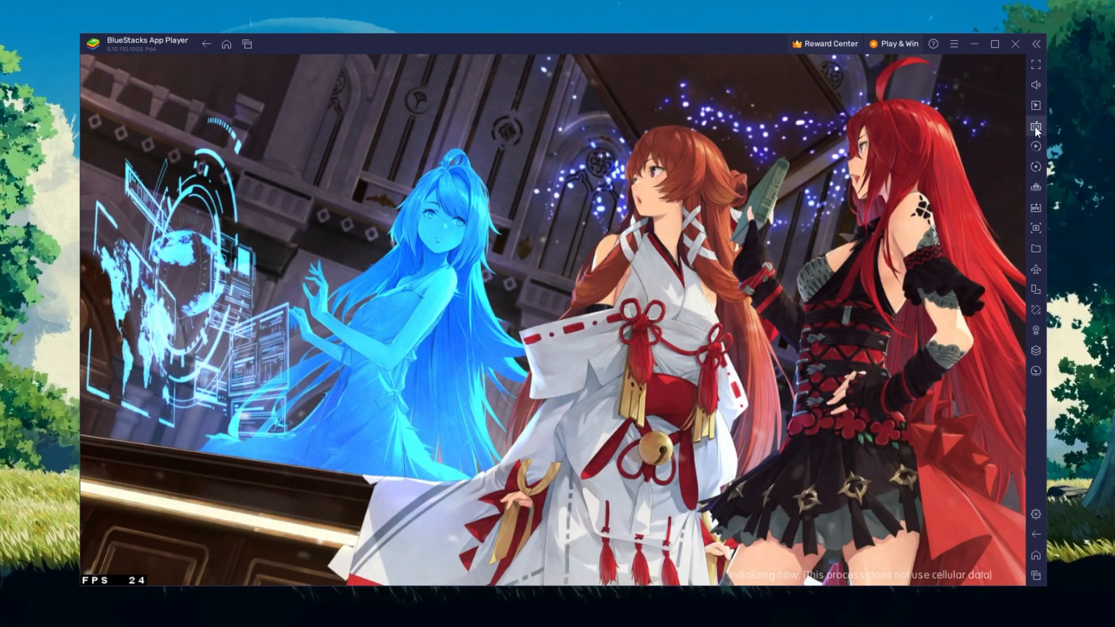
Show Dragon Raja's on-screen keyboard controls over the game, then hide them again
left_click(1035, 125)
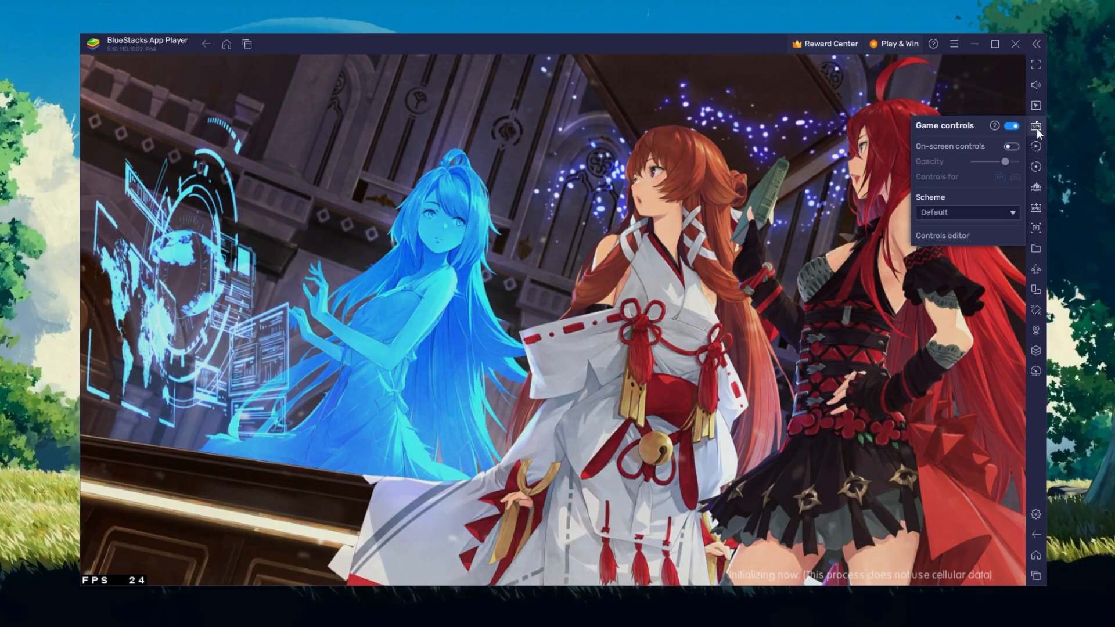
left_click(1010, 147)
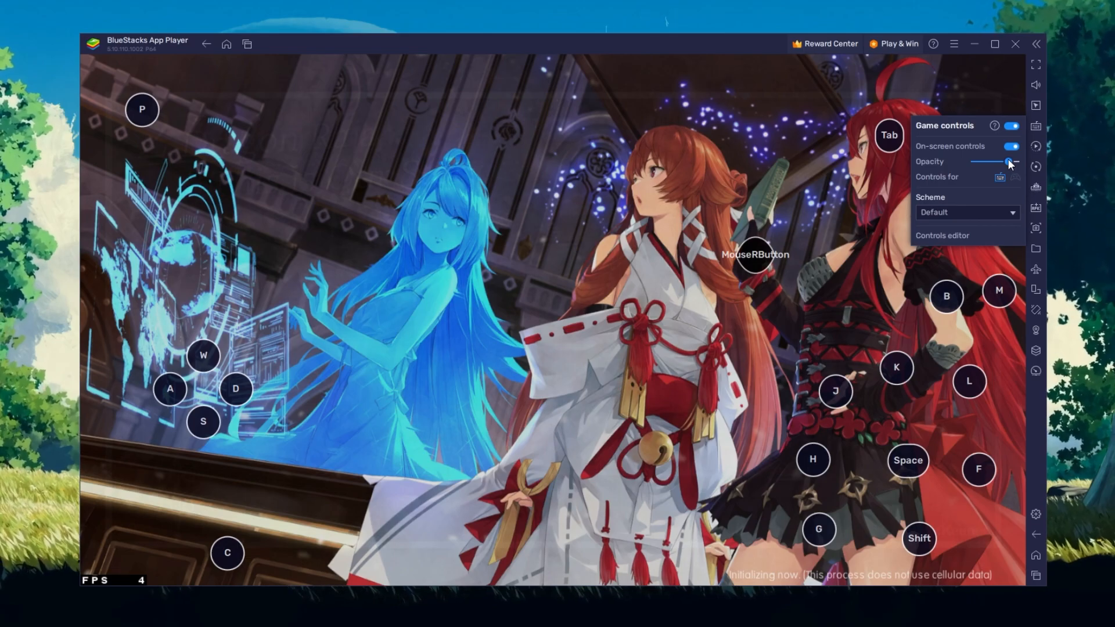
mouse_move(1013, 147)
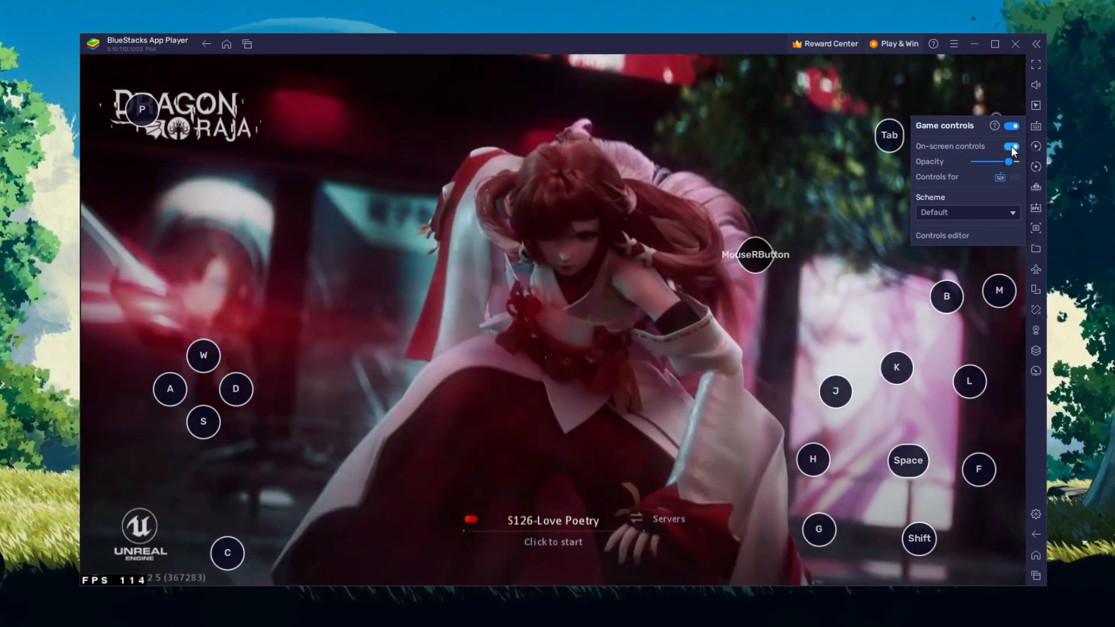
left_click(1011, 146)
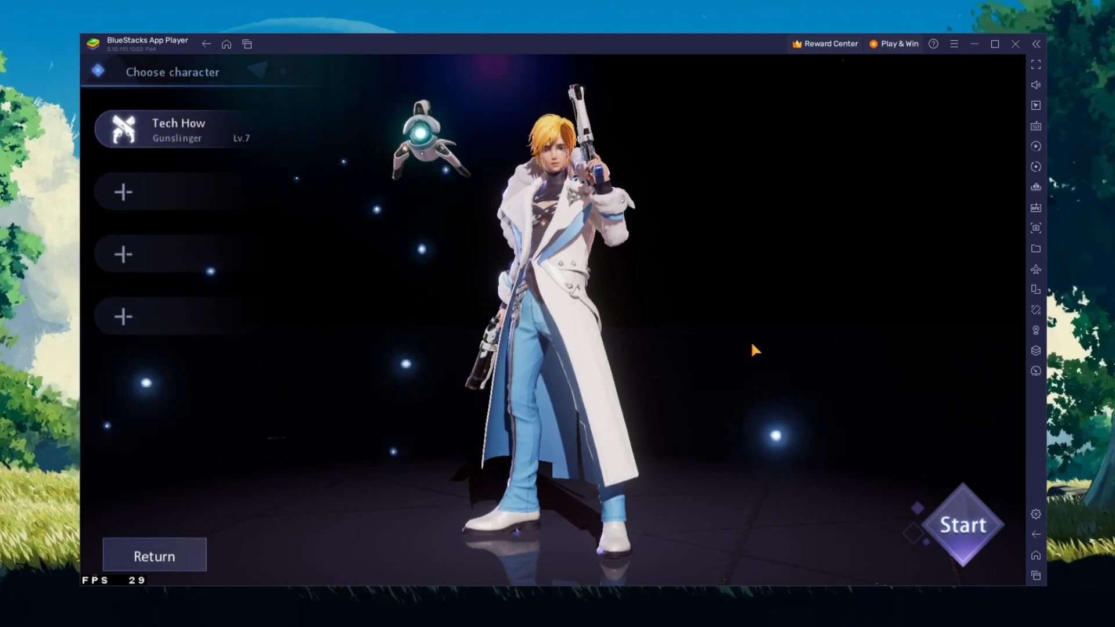
mouse_move(441, 365)
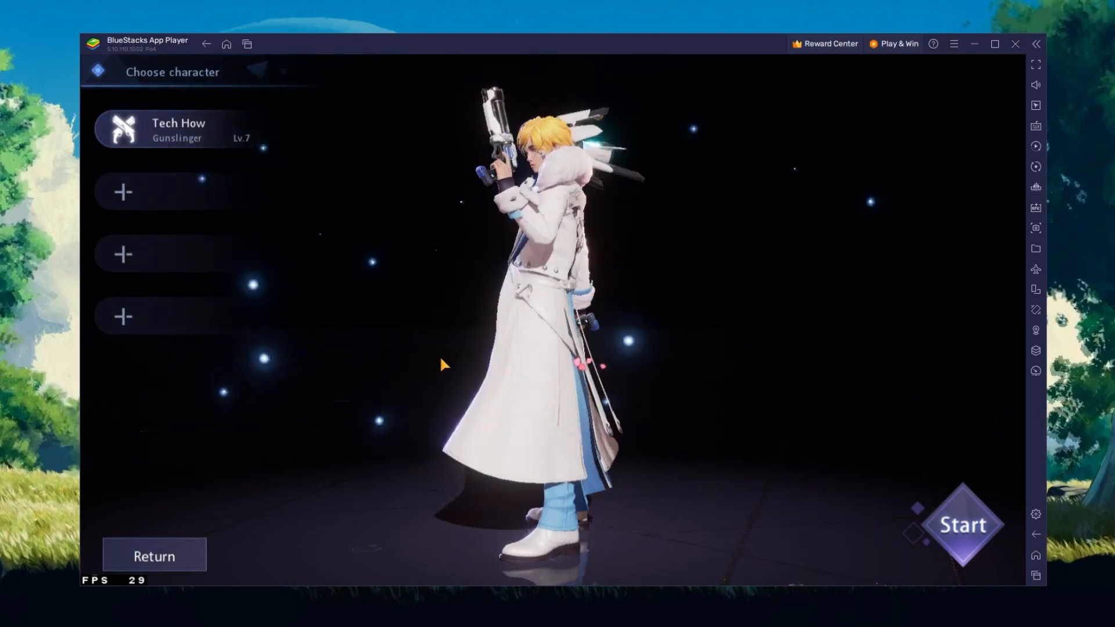
Start the game with the existing level 7 Gunslinger character
left_click(962, 525)
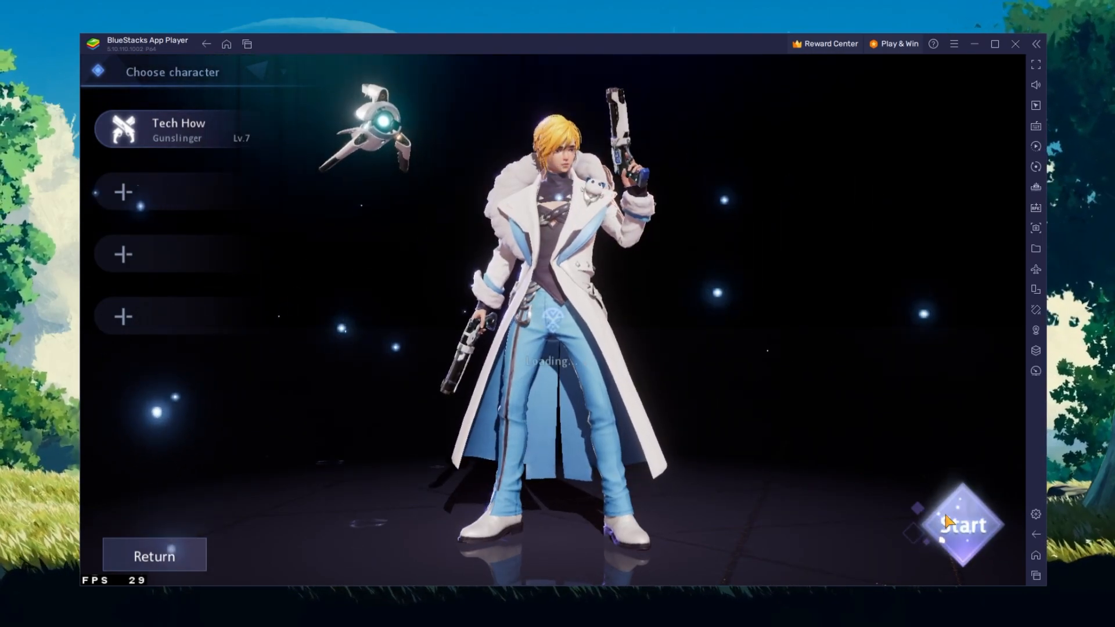
left_click(963, 525)
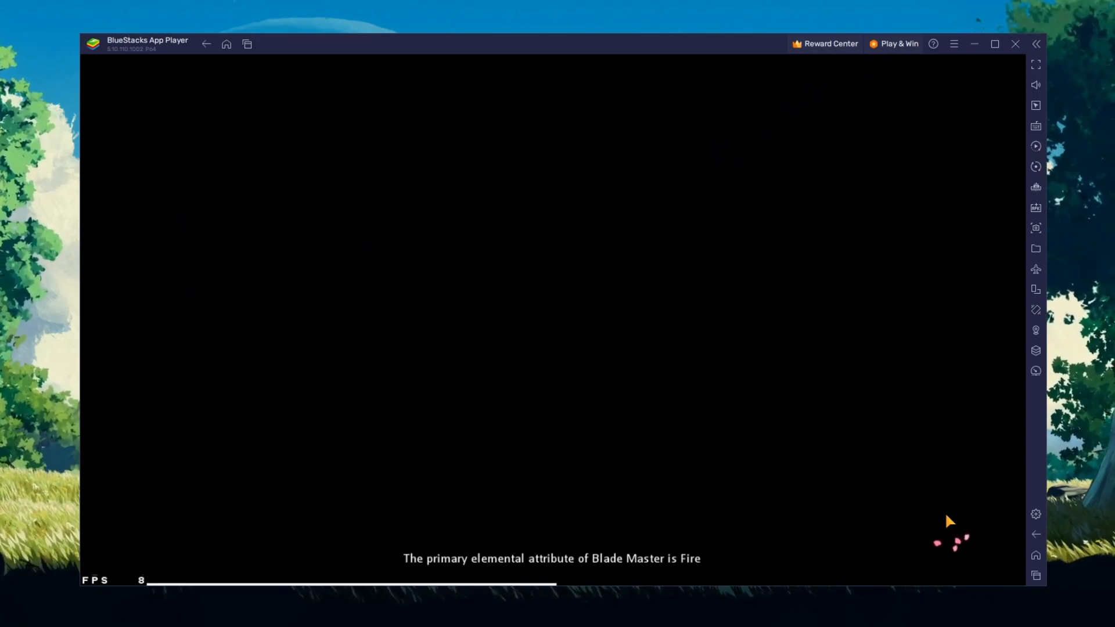